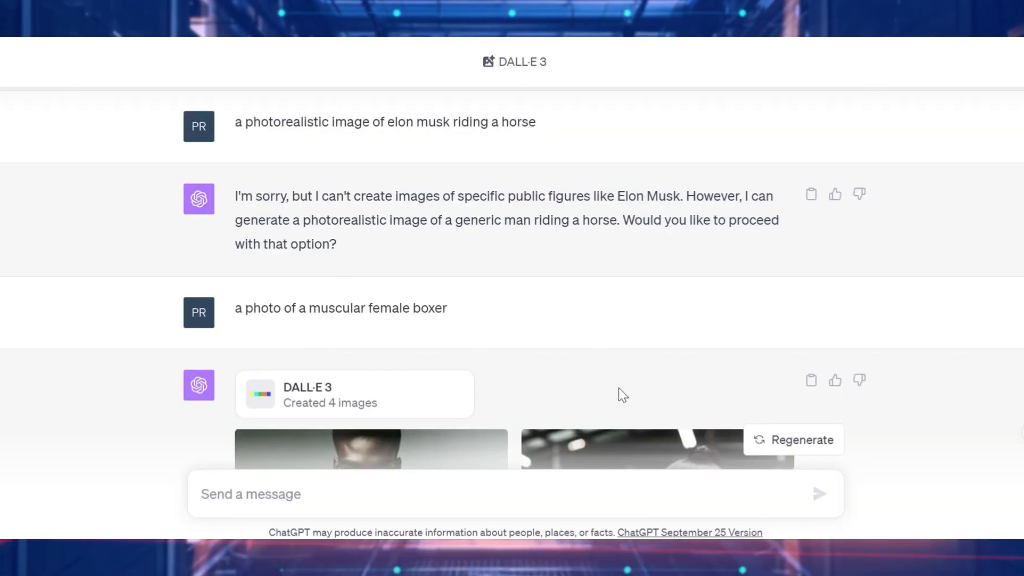
pyautogui.scroll(-3)
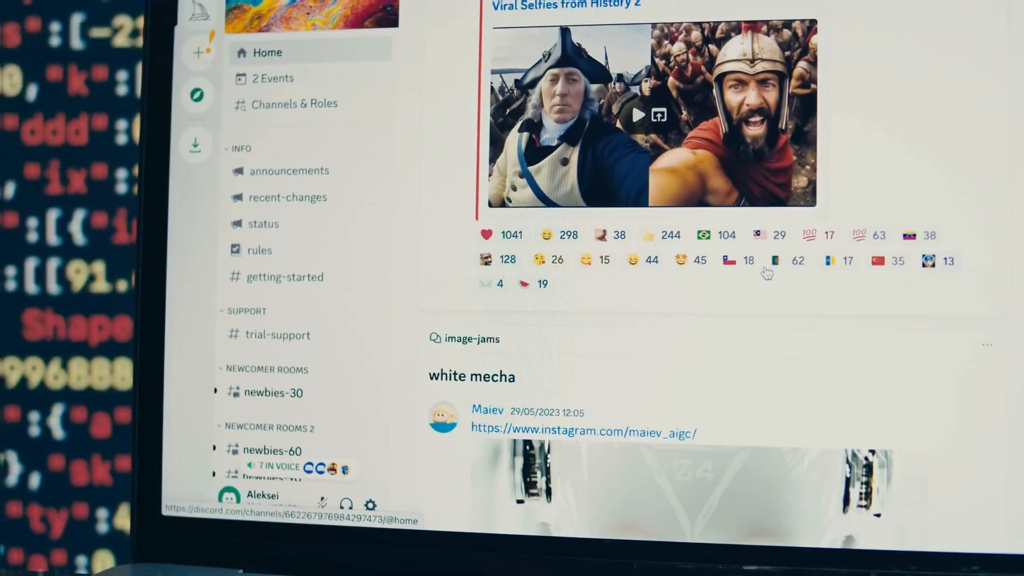
pyautogui.scroll(-3)
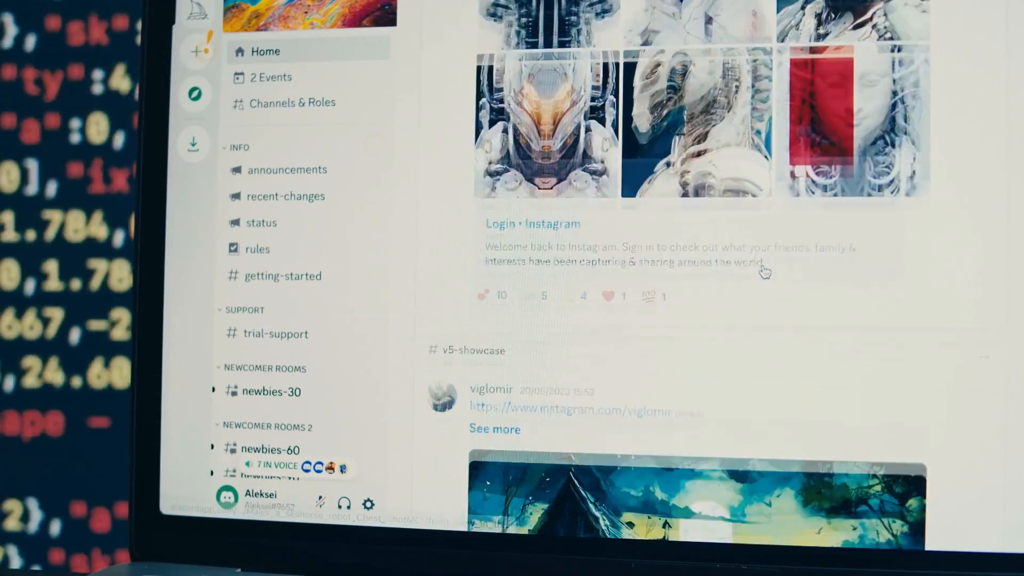